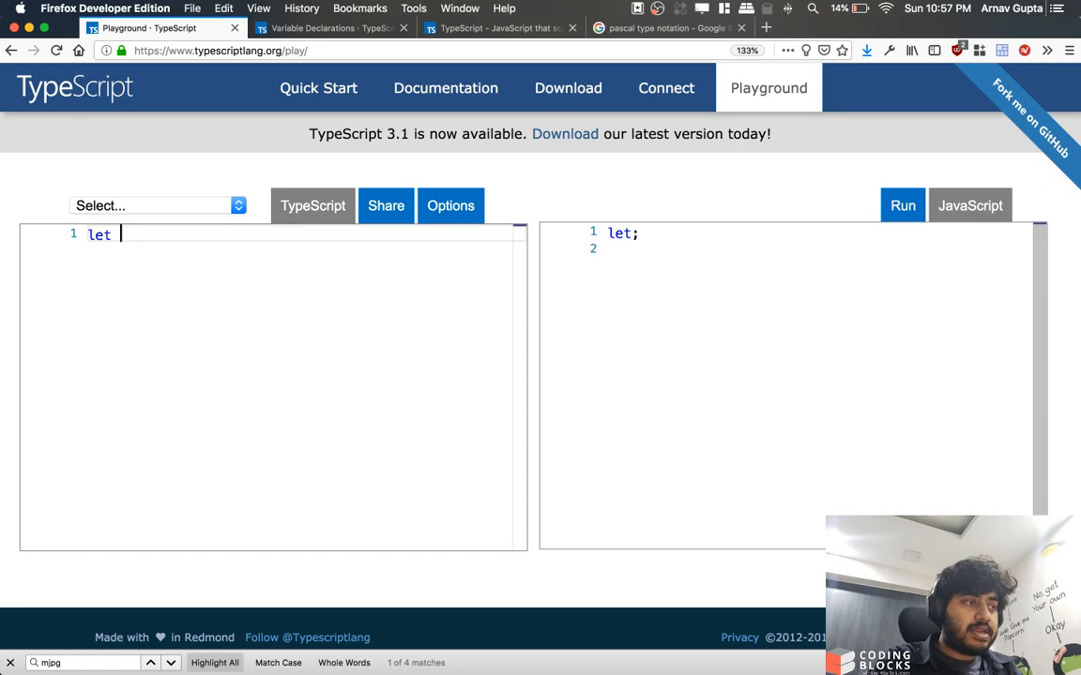
- Write let a = 10, a nice() function doing a++ and console.log(a), plus a final console.log(a)
type("a = 10")
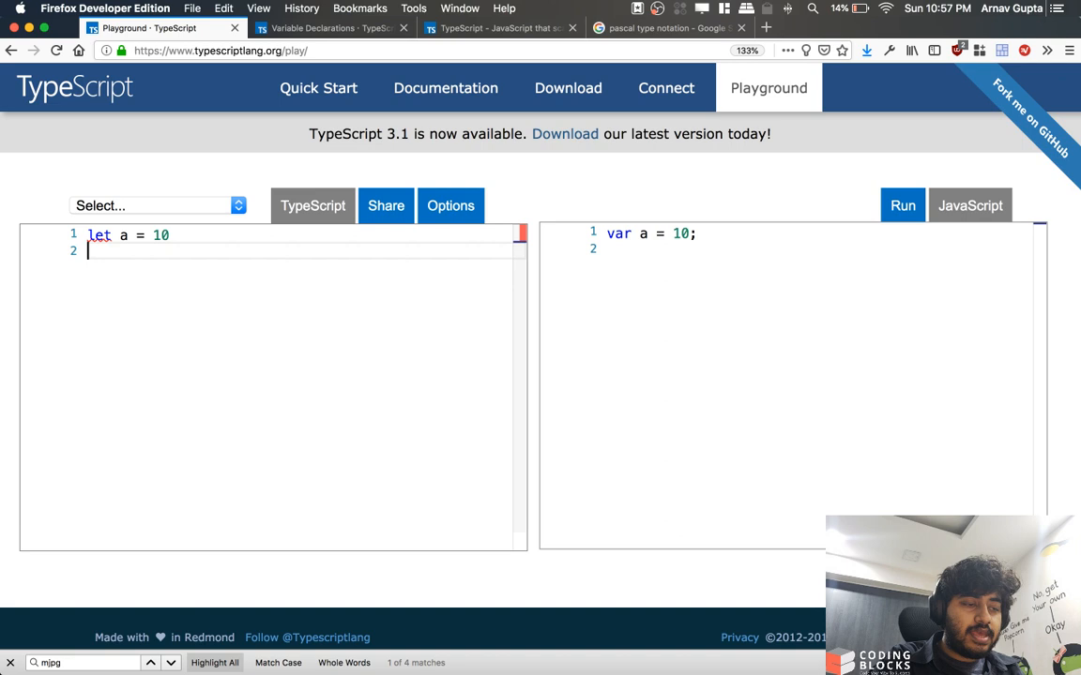
type("function")
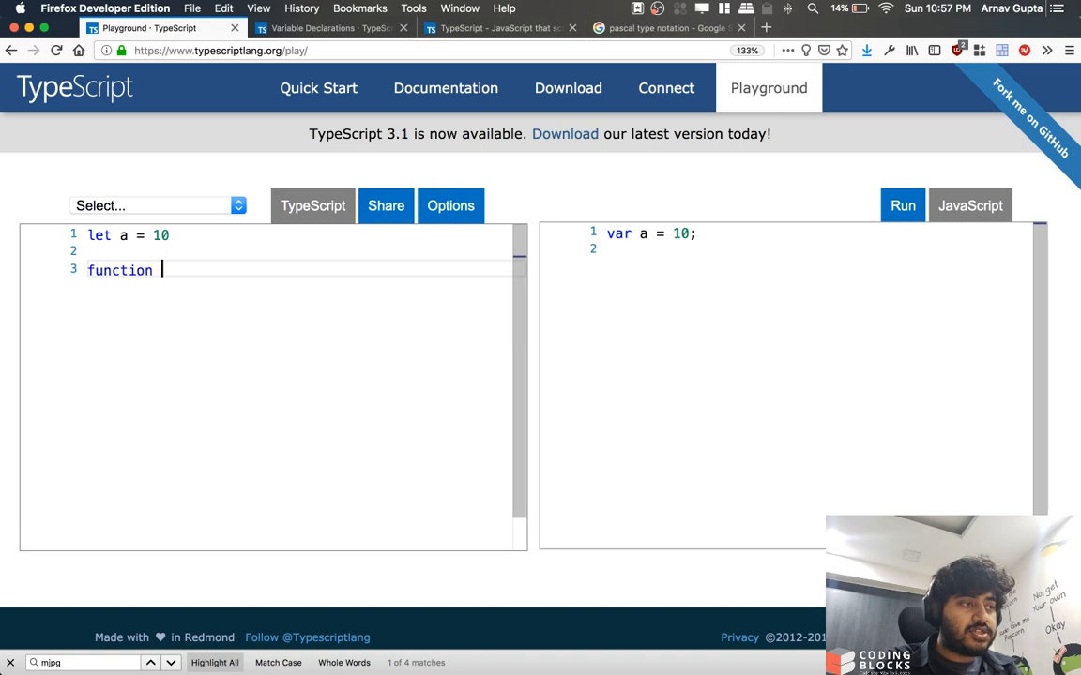
type("h")
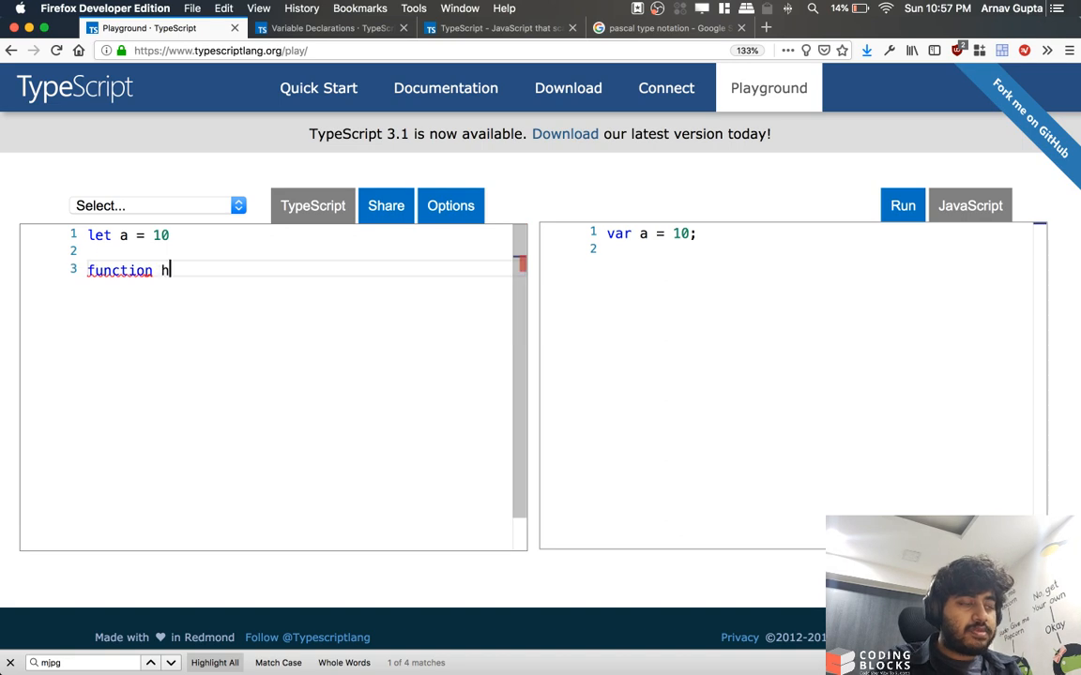
type("ice() {")
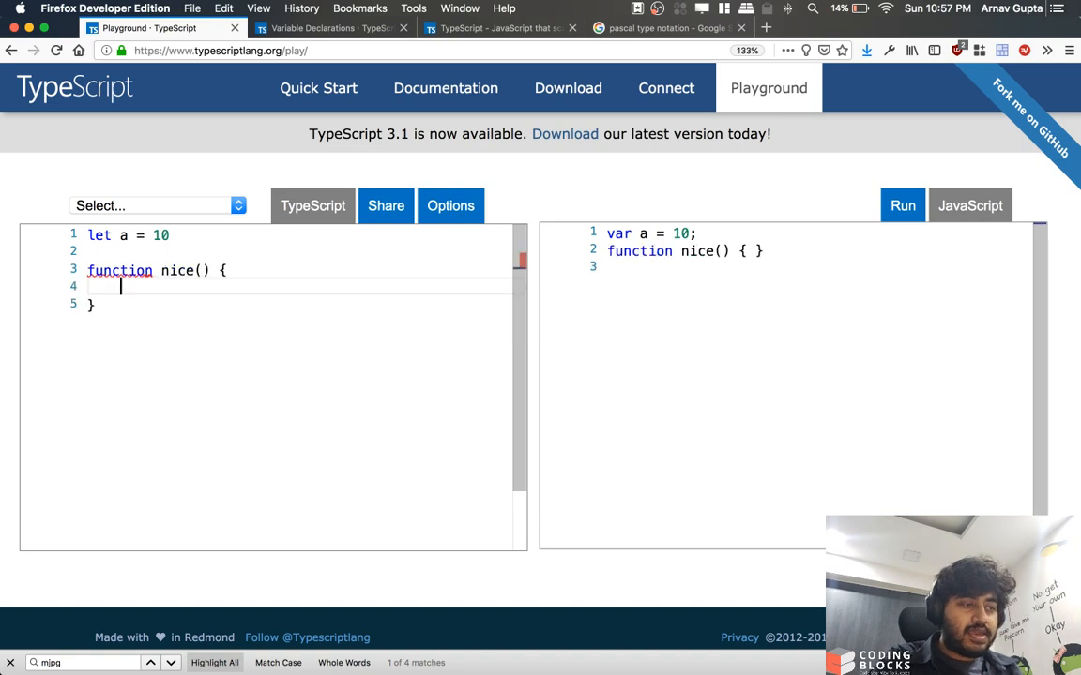
type("a")
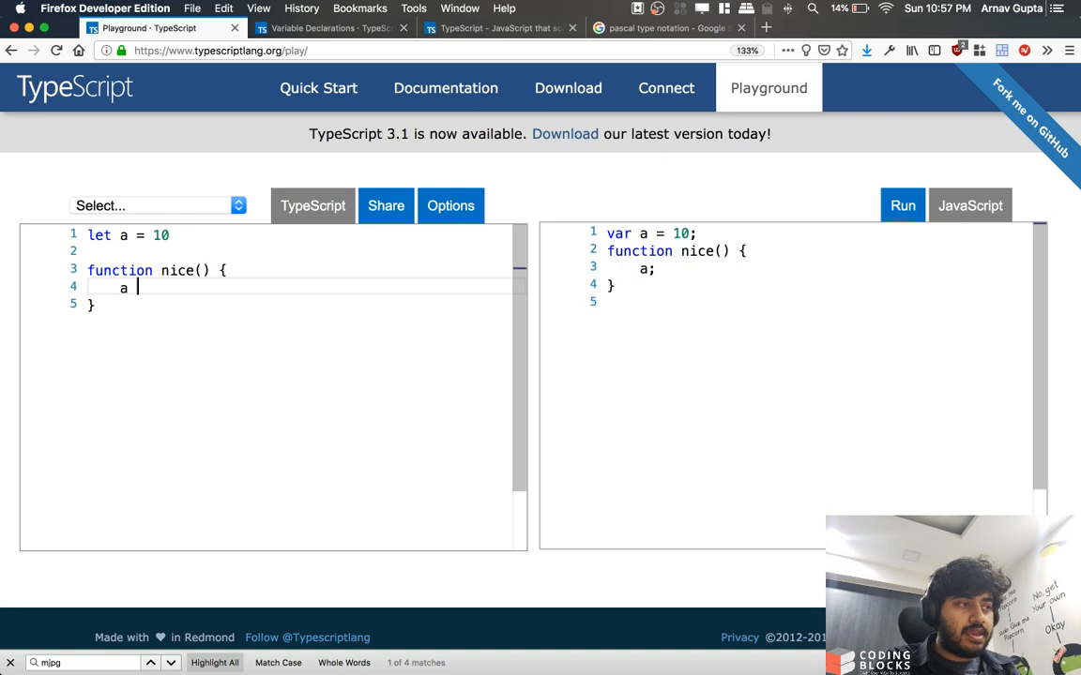
type("++")
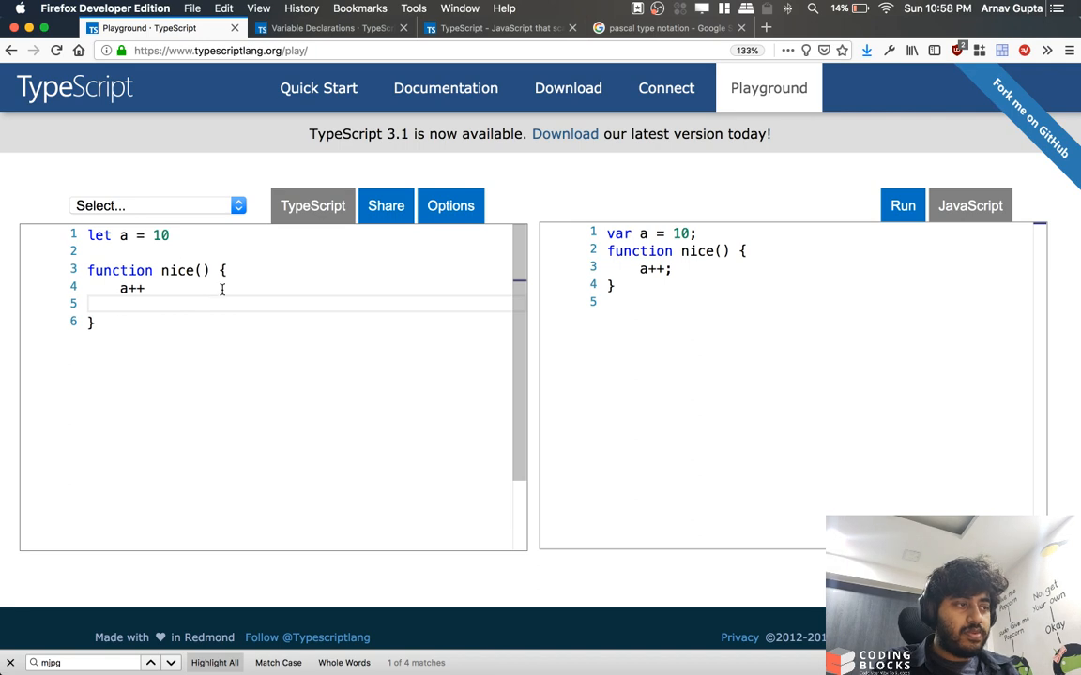
type("console.log(a")
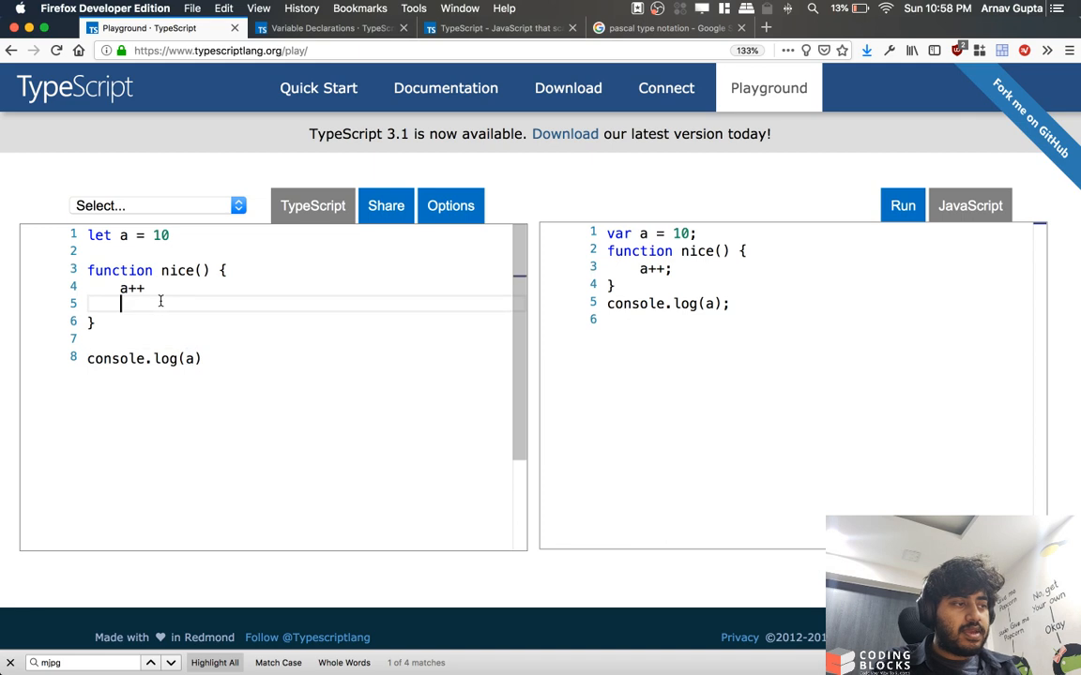
type("console.log(a")
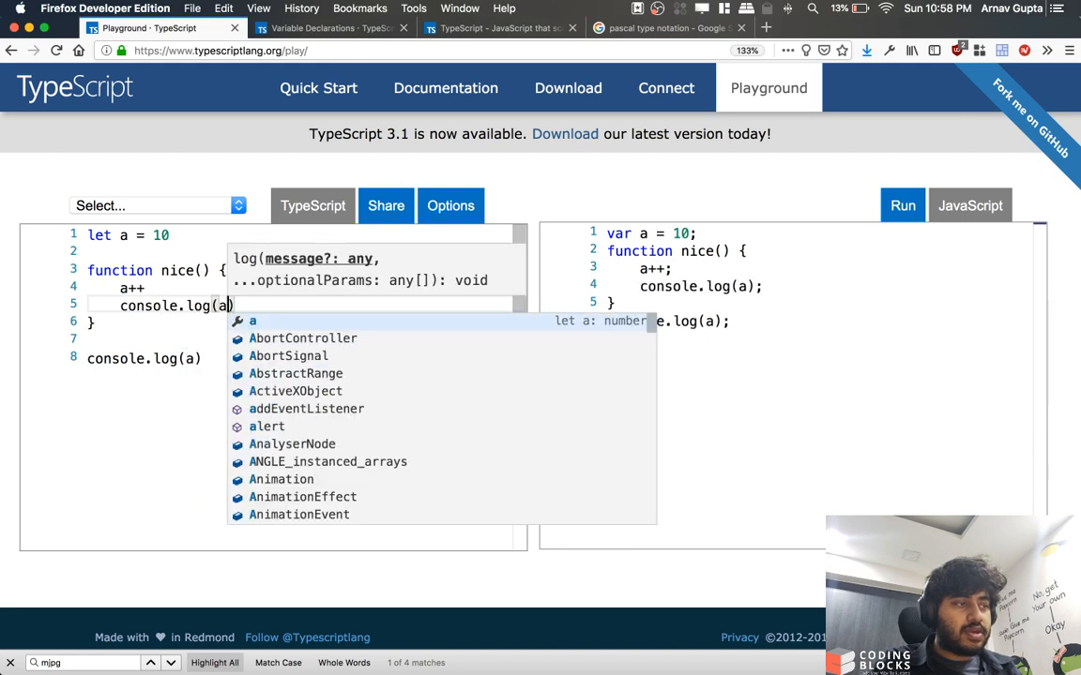
- Dismiss the page save dialog and return to the playground code
key("cmd+s")
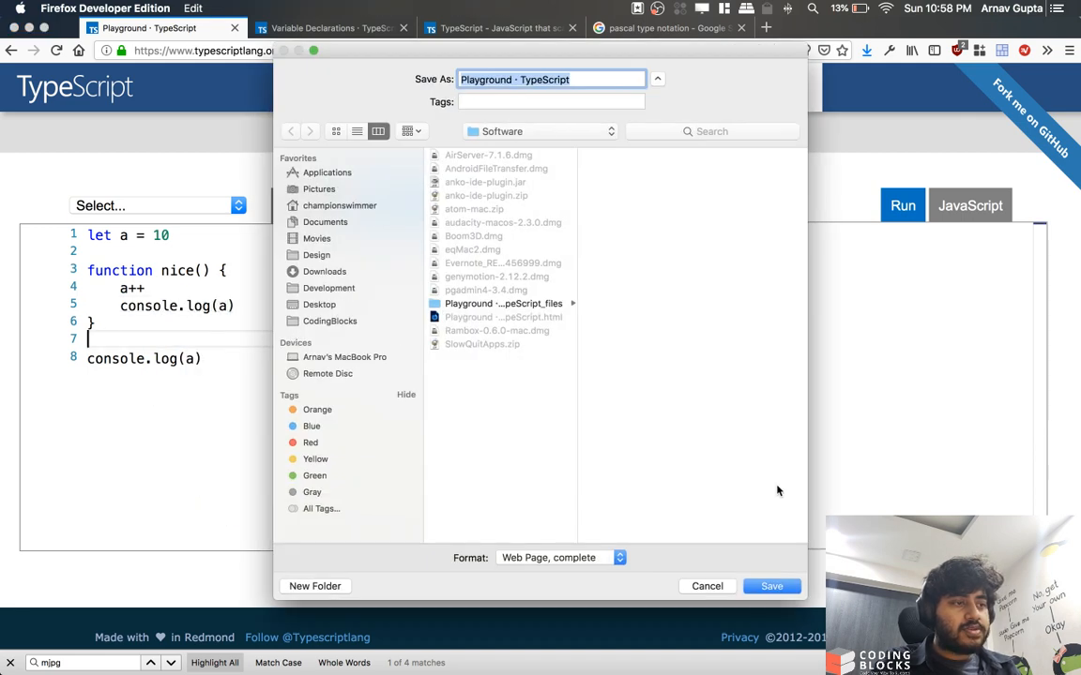
left_click(707, 587)
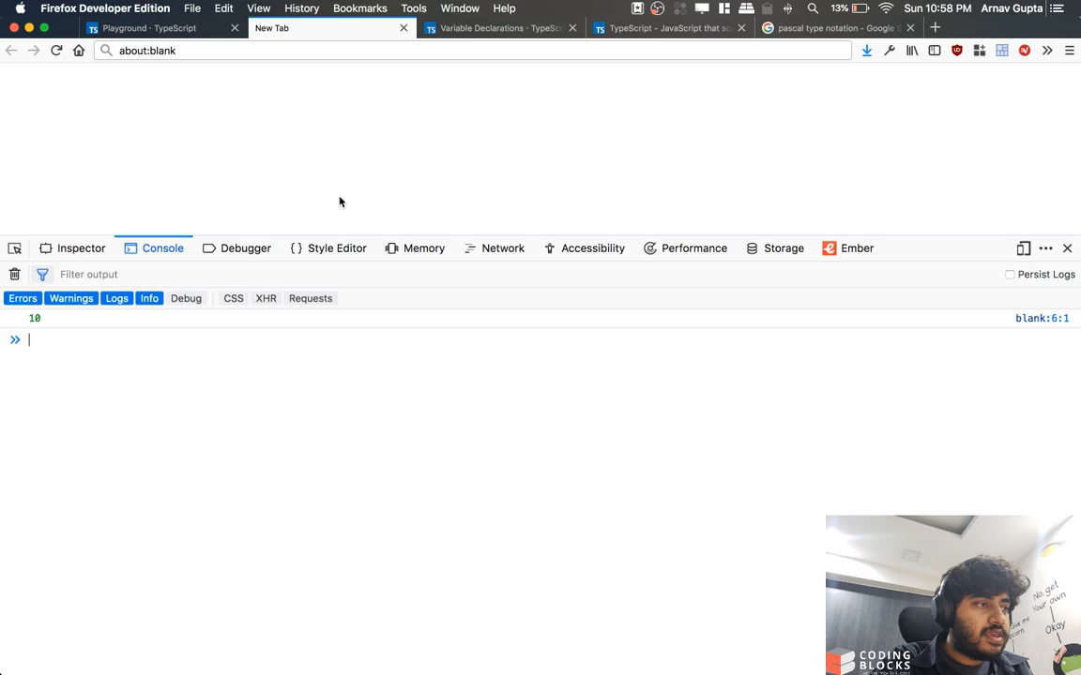
mouse_move(286, 319)
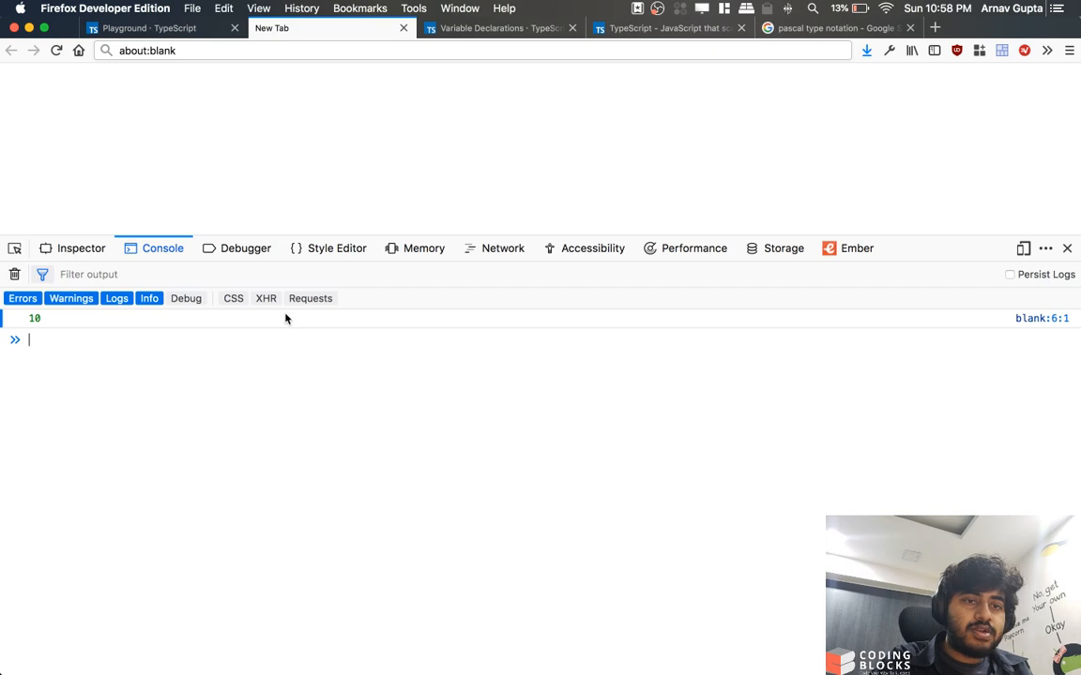
left_click(150, 28)
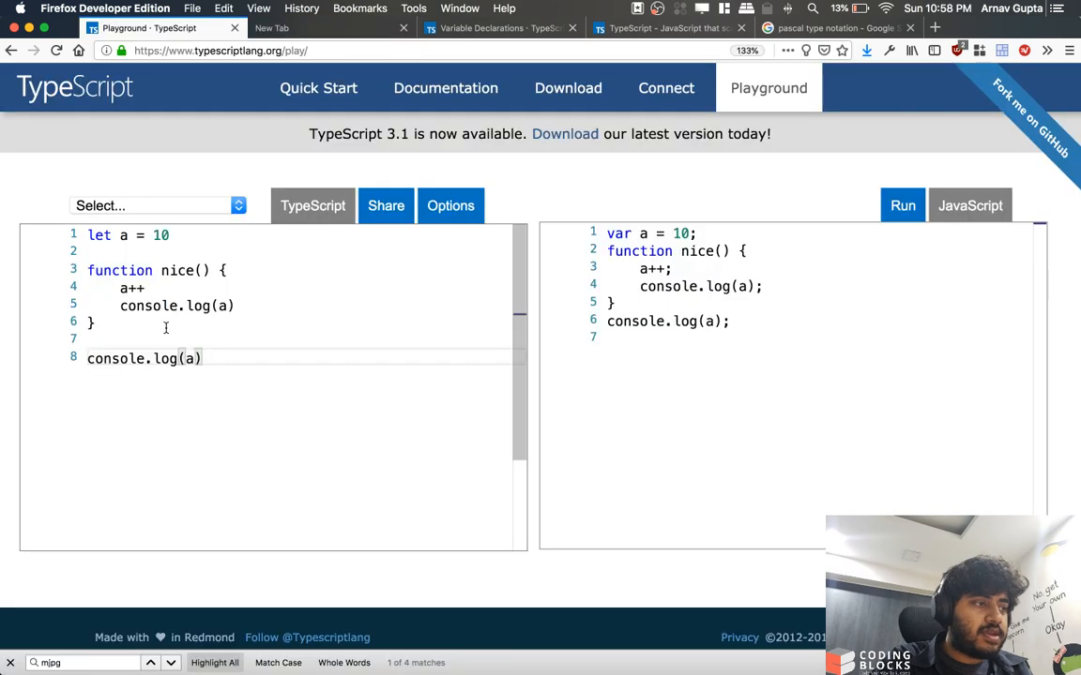
- Call nice() before the final log, check the console output of 11 twice, and close that tab
type("nice()")
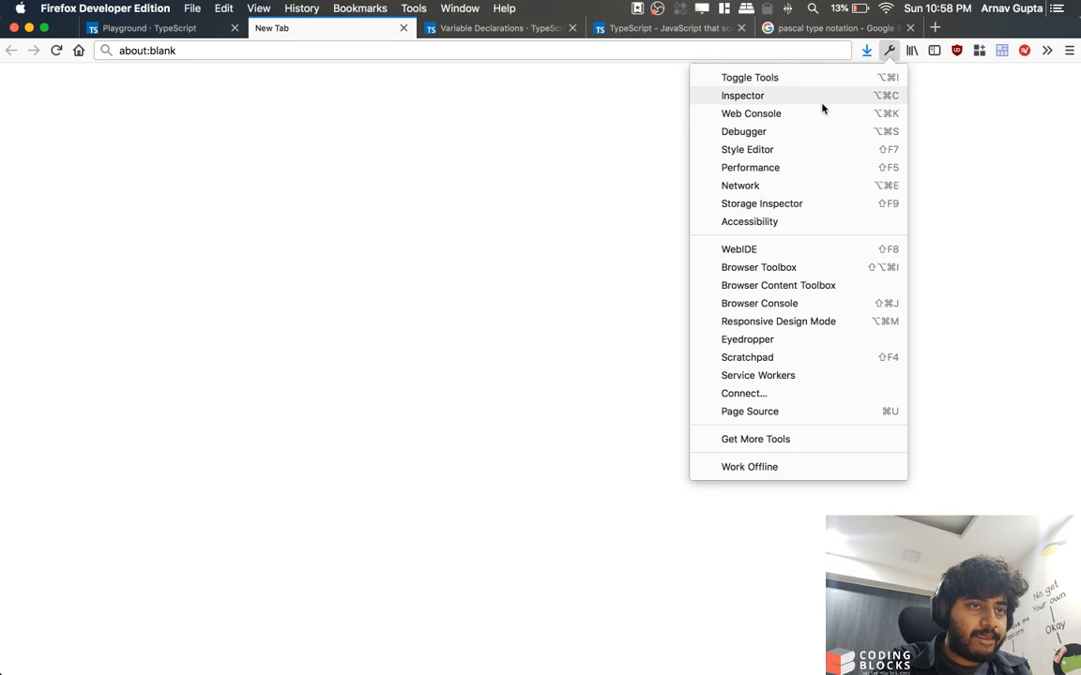
left_click(750, 113)
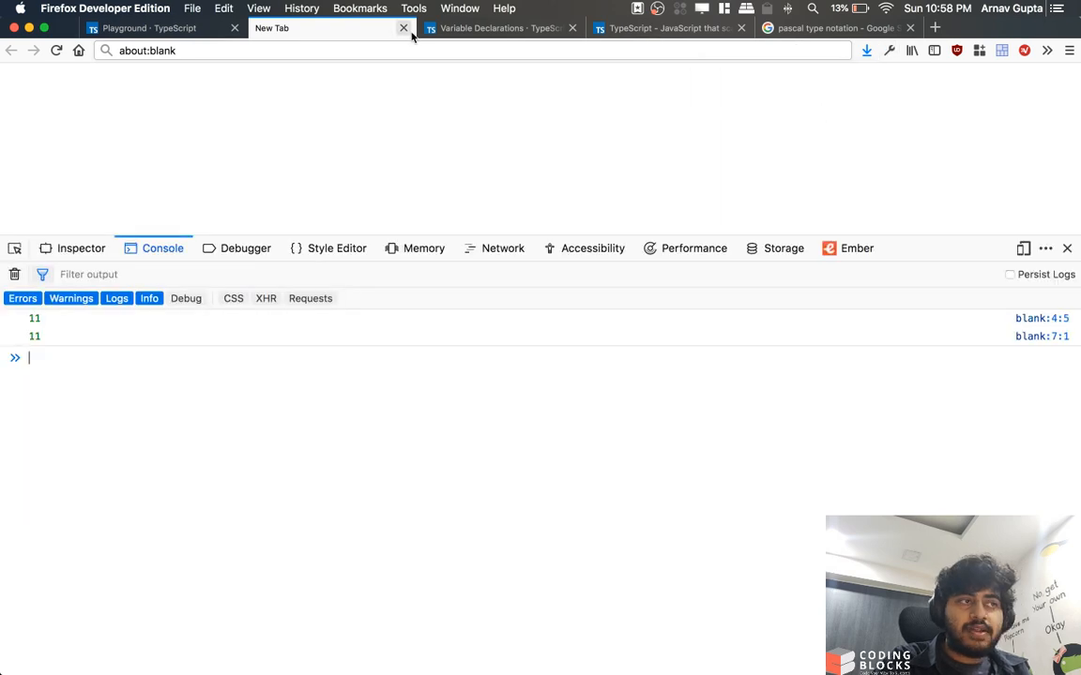
left_click(141, 27)
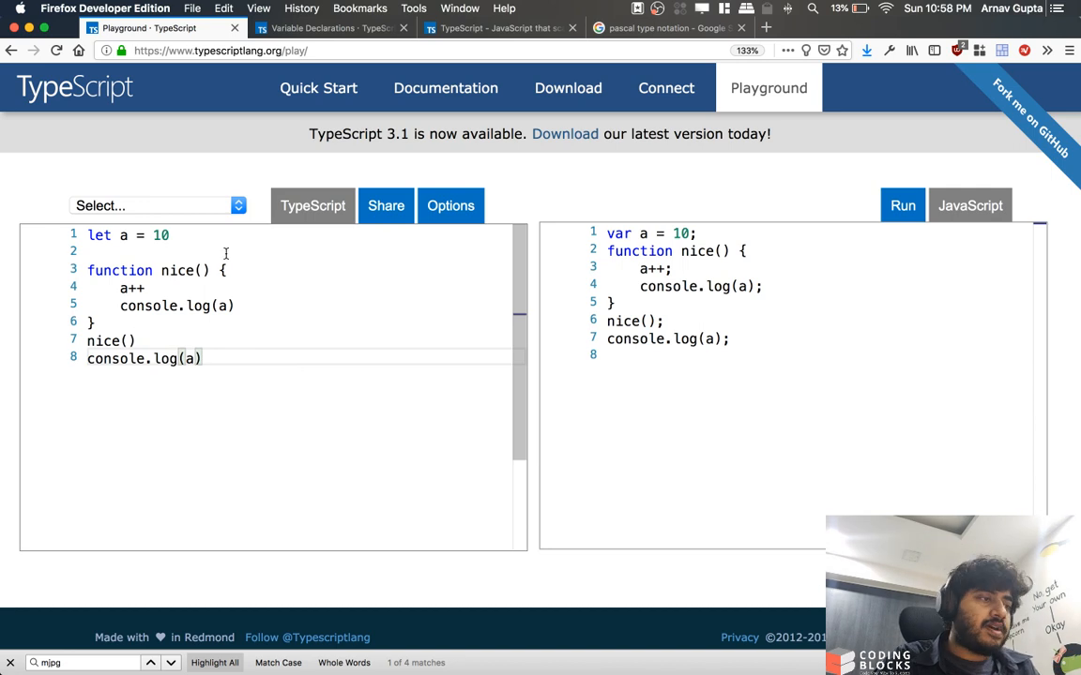
- Declare a local let a = 20 inside nice(), which compiles to var a = 20
type("let a = 20")
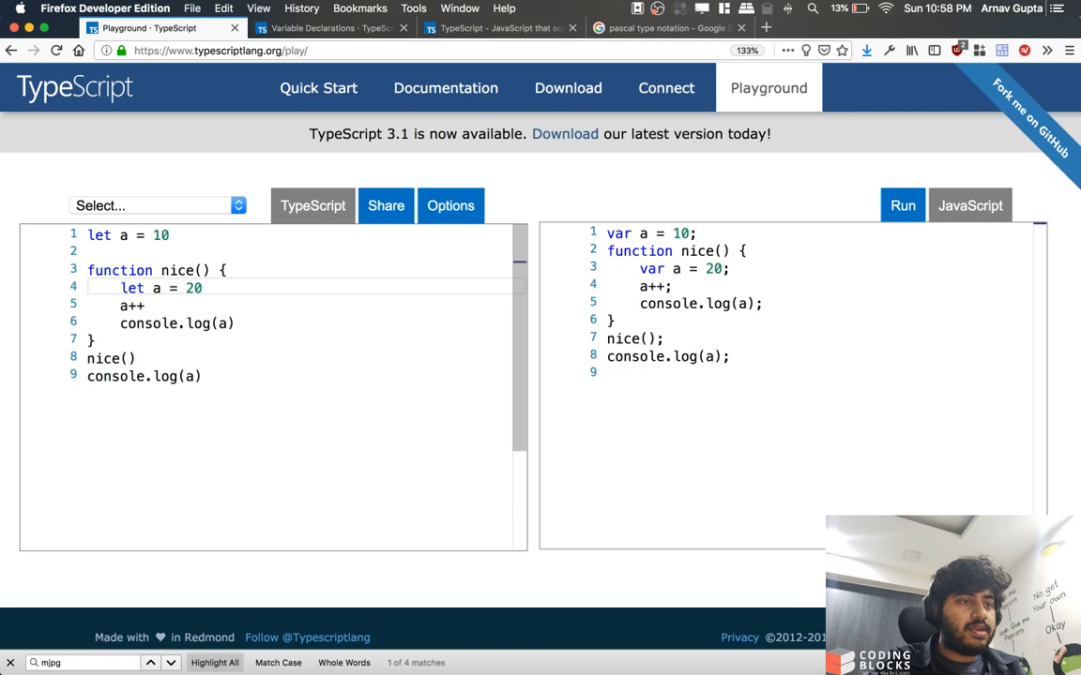
mouse_move(287, 315)
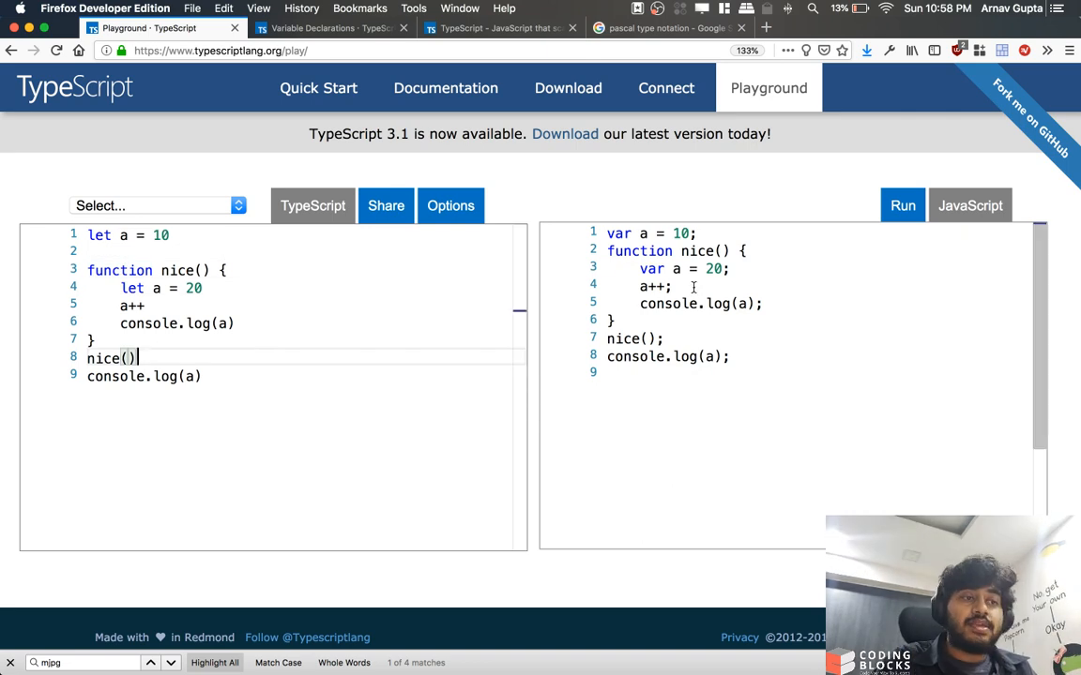
mouse_move(663, 298)
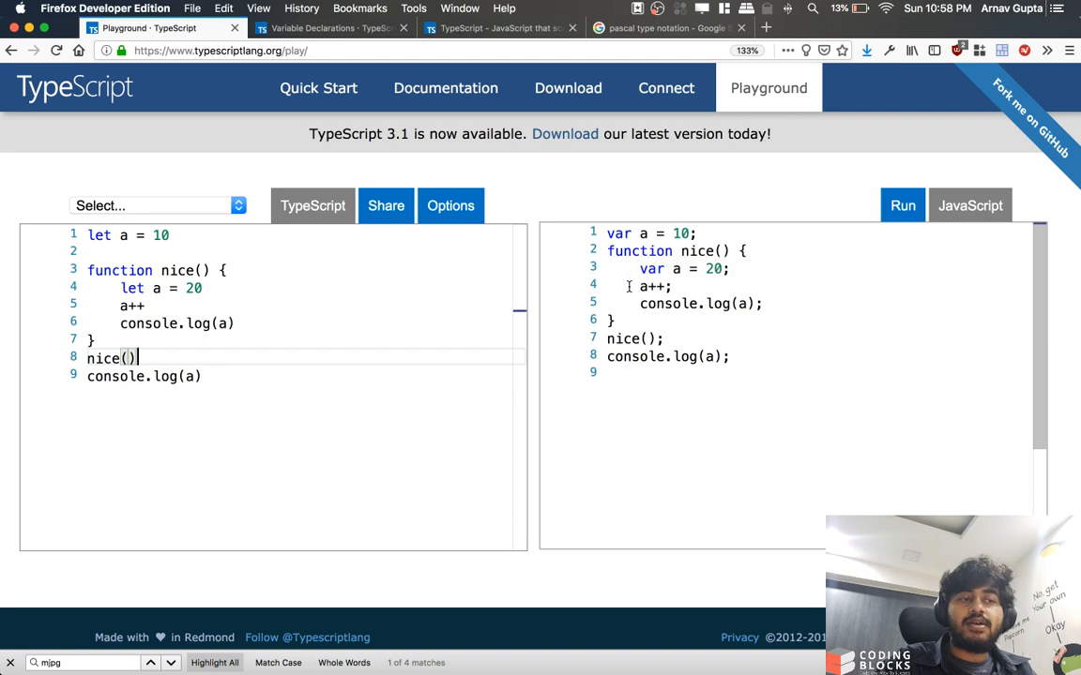
double_click(654, 286)
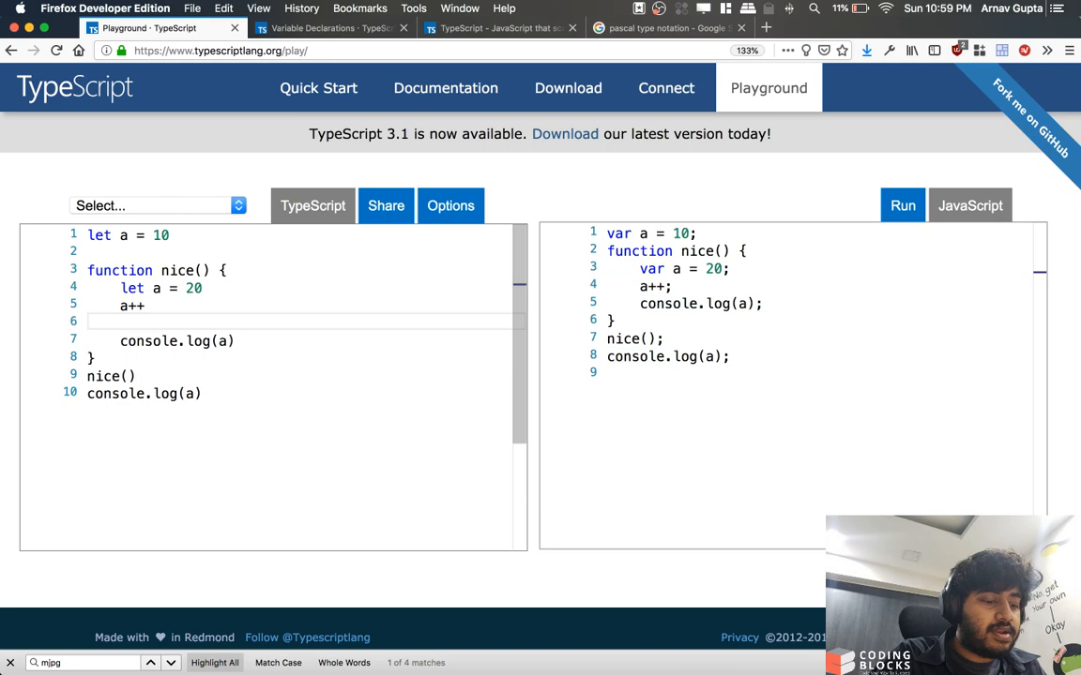
- Add an if (true) block with let a = 30 and console.log(a), and highlight its compiled var a_1
type("if (true)")
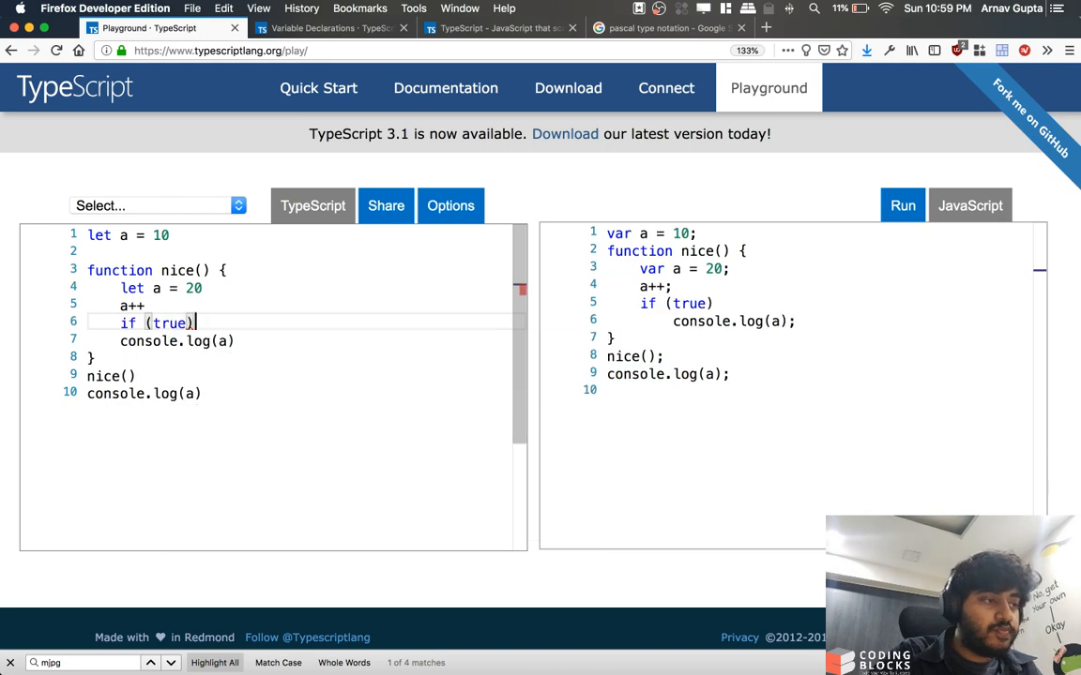
type("{")
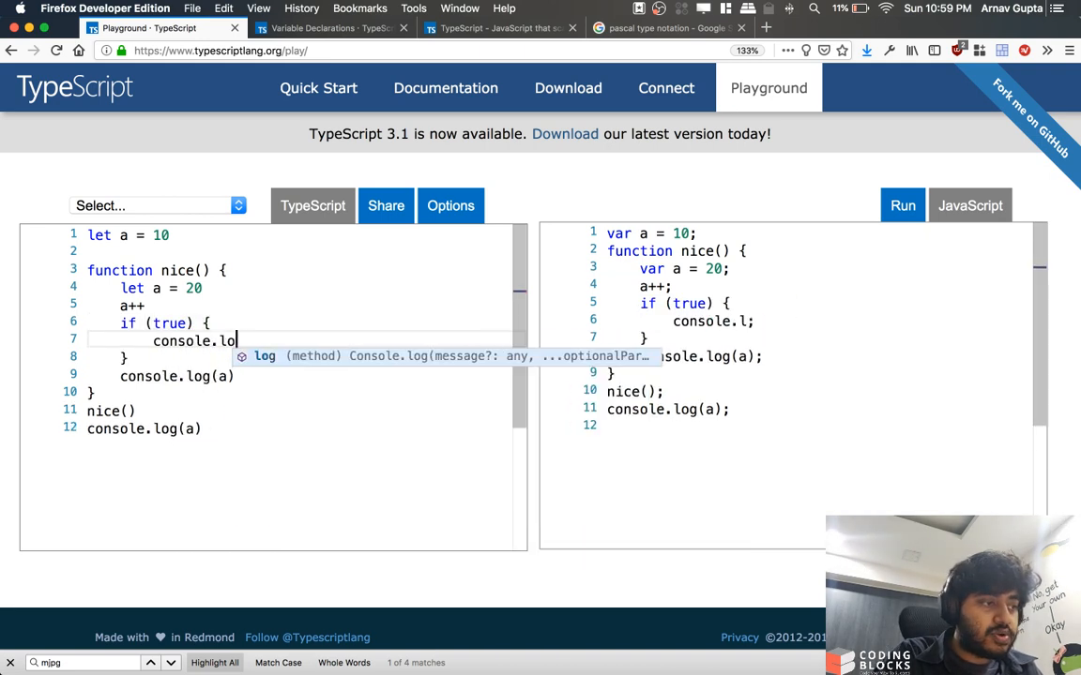
type("g(a)")
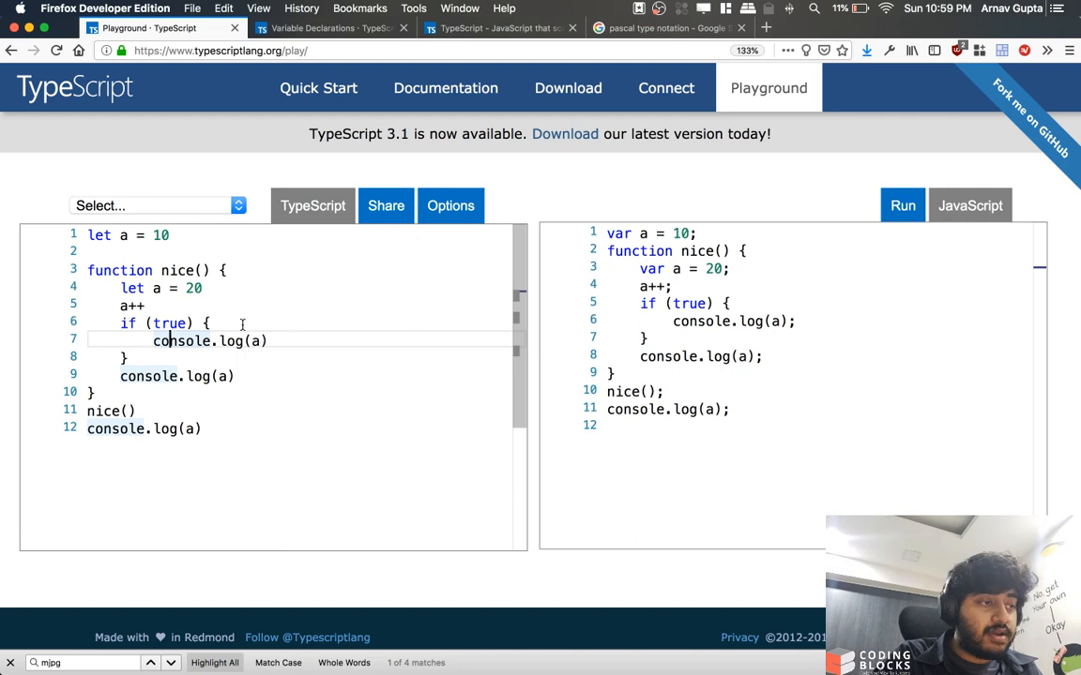
type("let a =")
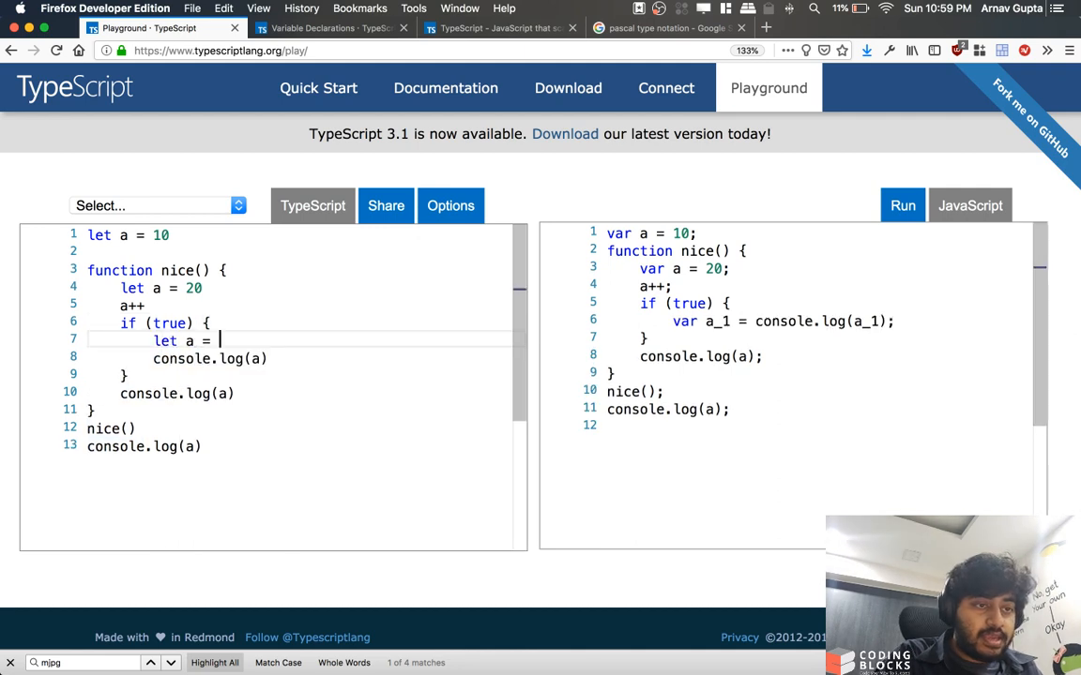
type("30")
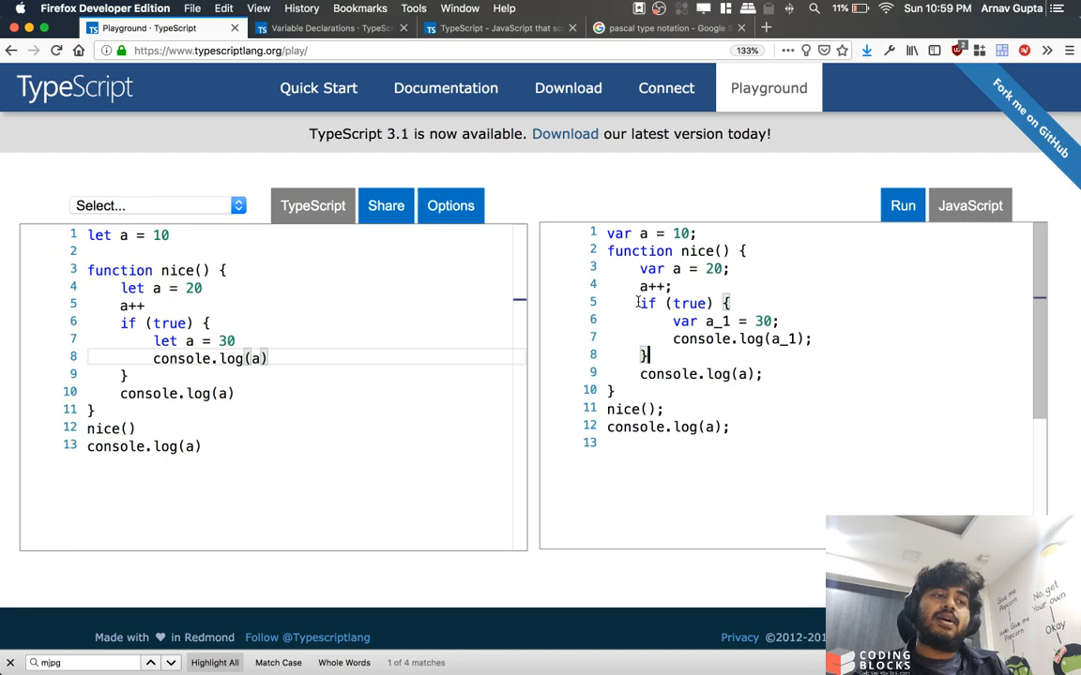
left_click_drag(638, 303, 648, 355)
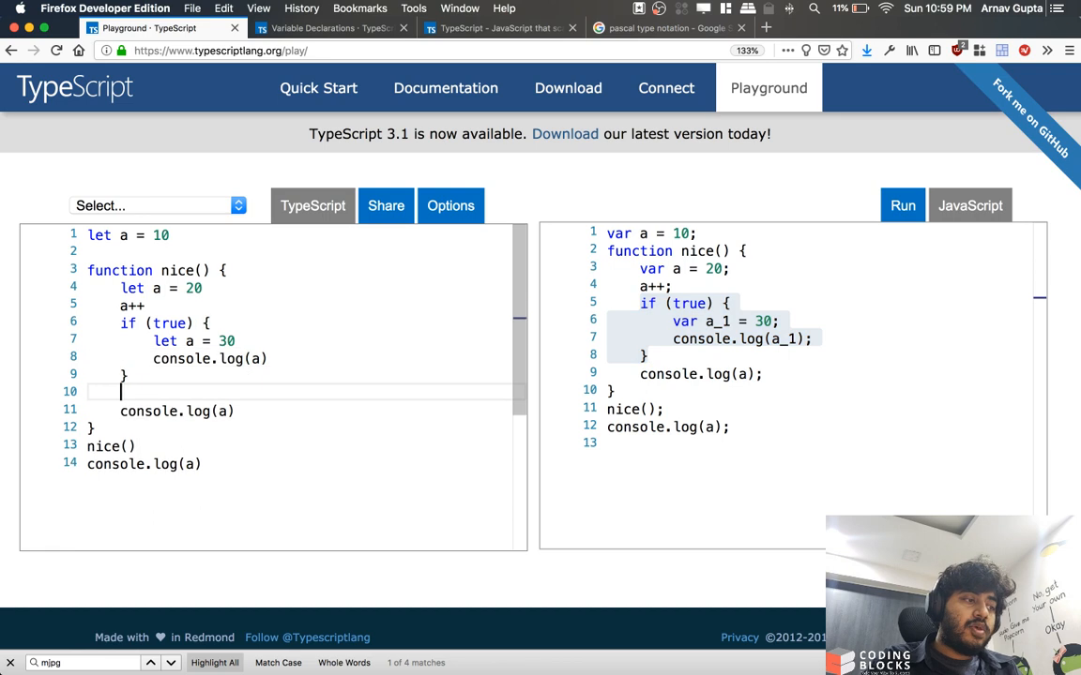
type("console.")
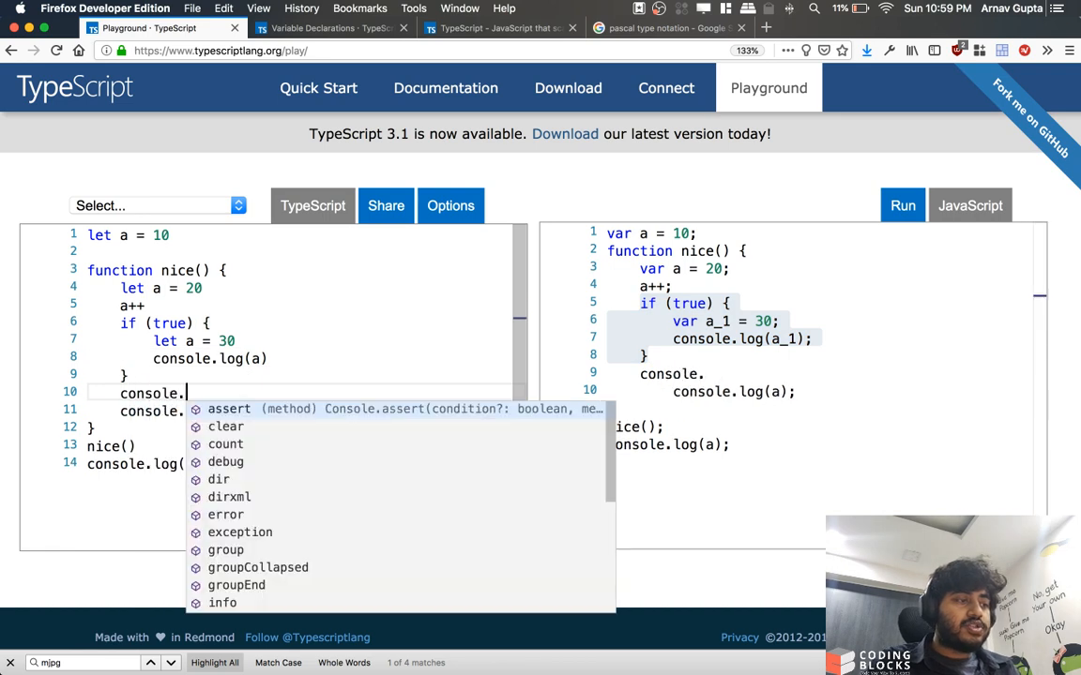
type("log(a_")
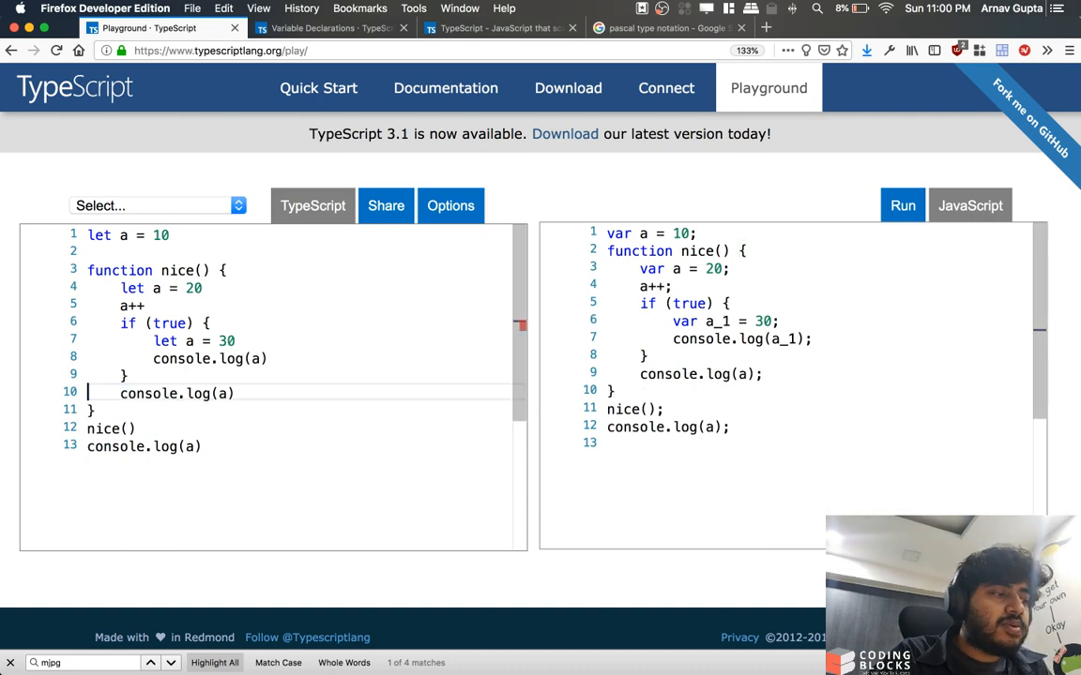
left_click(340, 341)
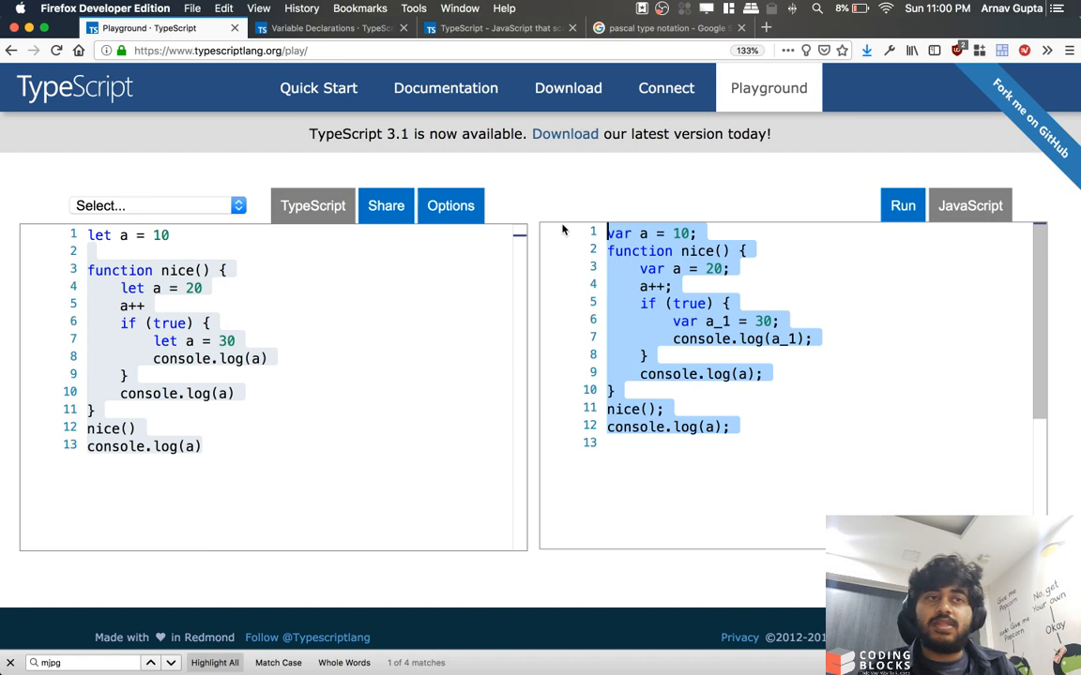
left_click(146, 304)
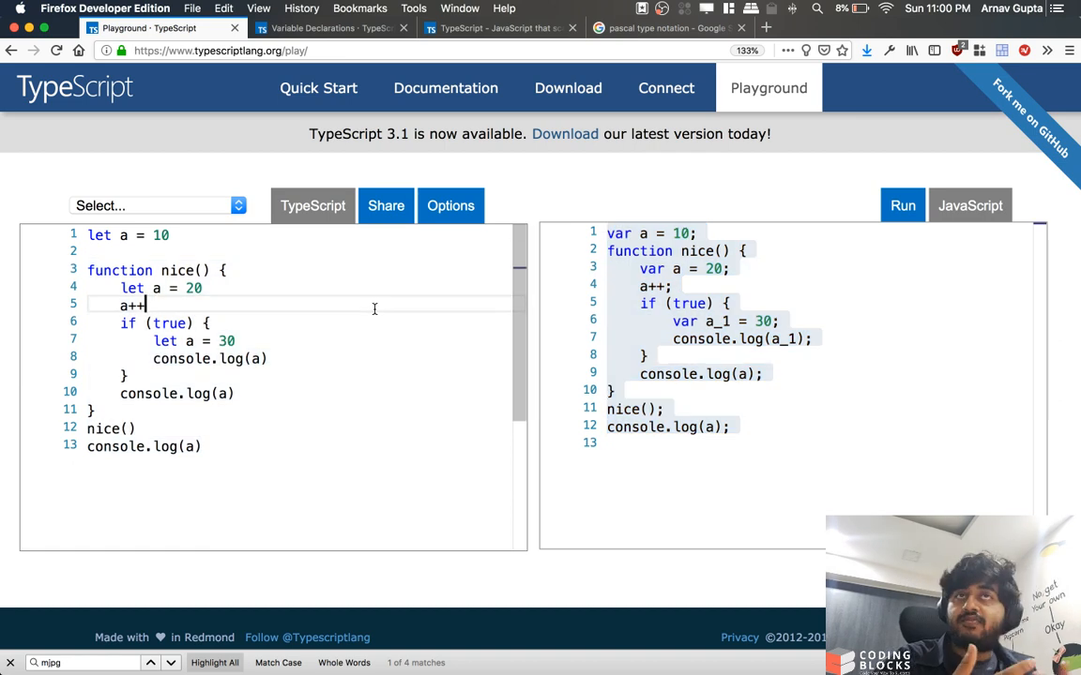